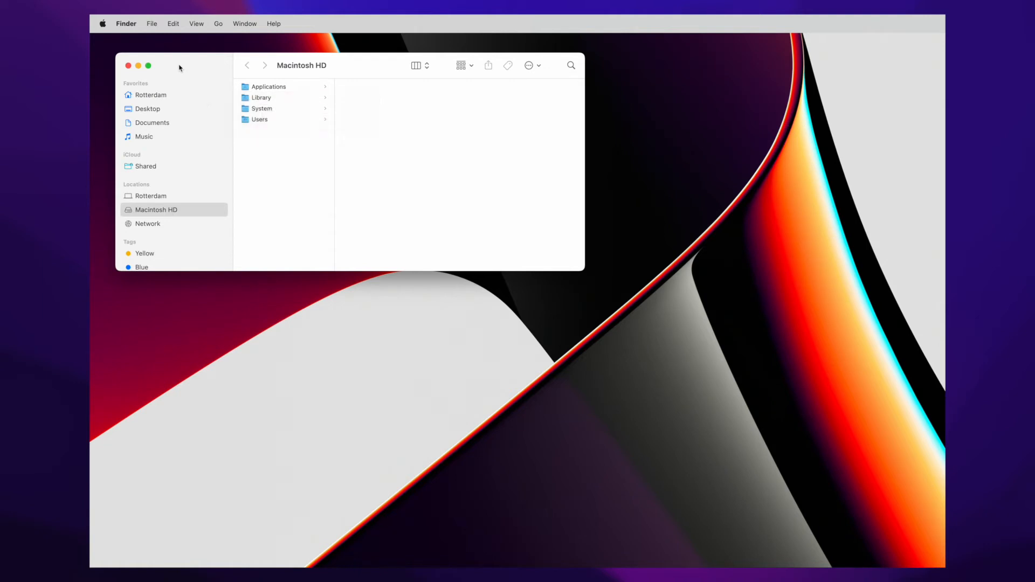
{"action": "mouse_move", "coordinate": [145, 167]}
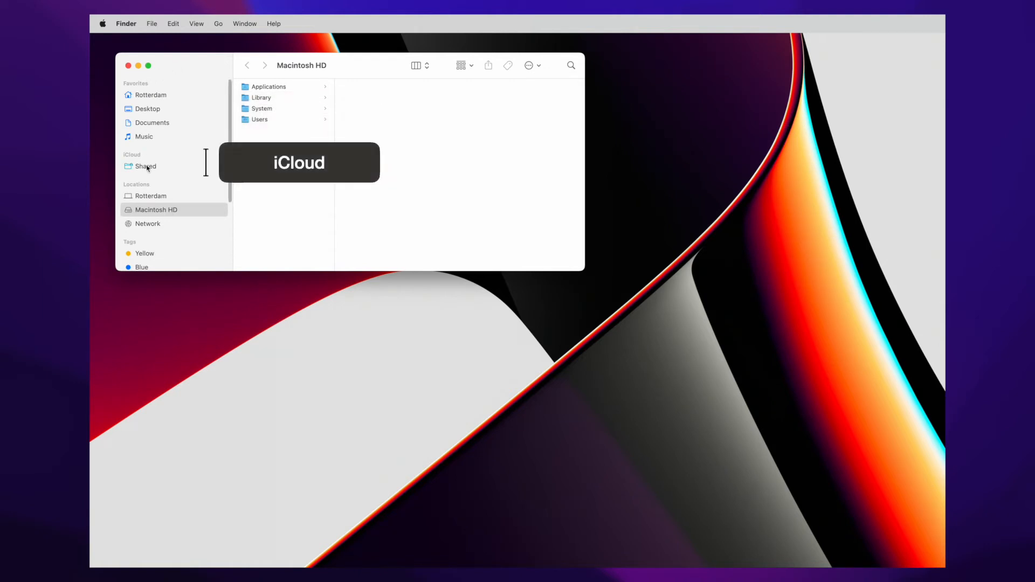
Tick Downloads and External disks in the Sidebar preferences so they appear in Finder's sidebar
{"action": "scroll", "scroll_direction": "down", "scroll_amount": 3}
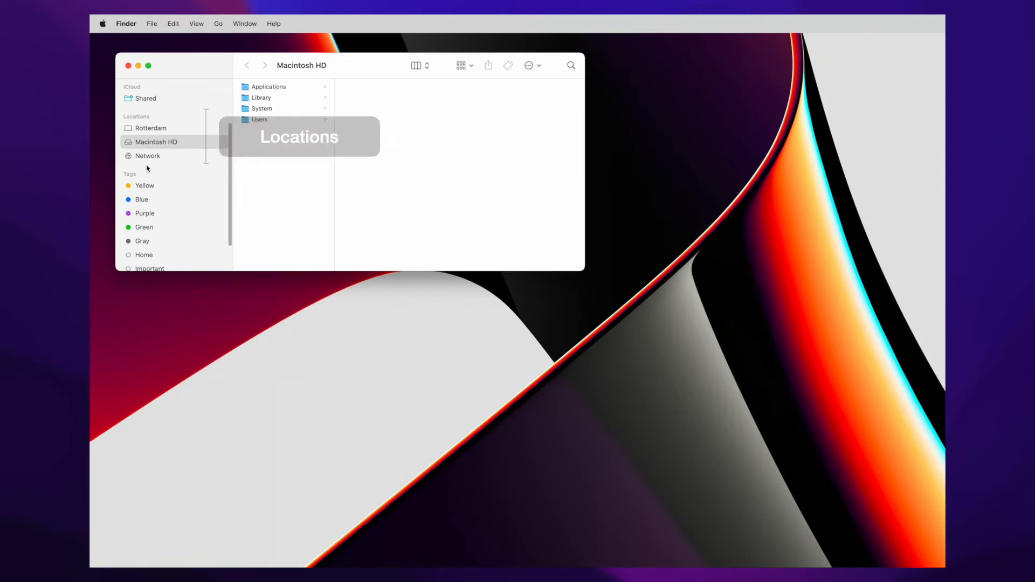
{"action": "scroll", "scroll_direction": "down", "scroll_amount": 3}
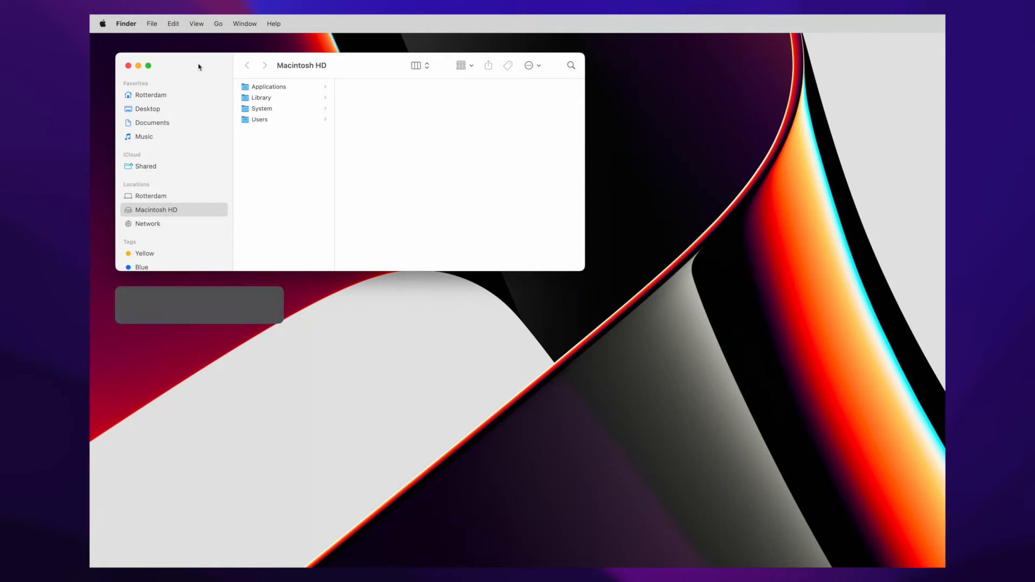
{"action": "key", "text": "cmd+,"}
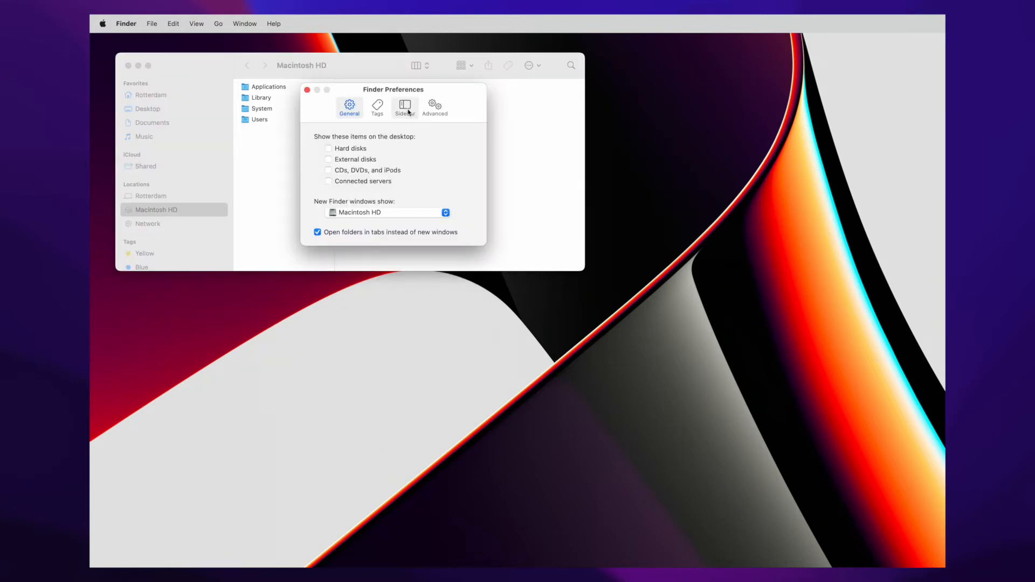
{"action": "left_click", "coordinate": [405, 107]}
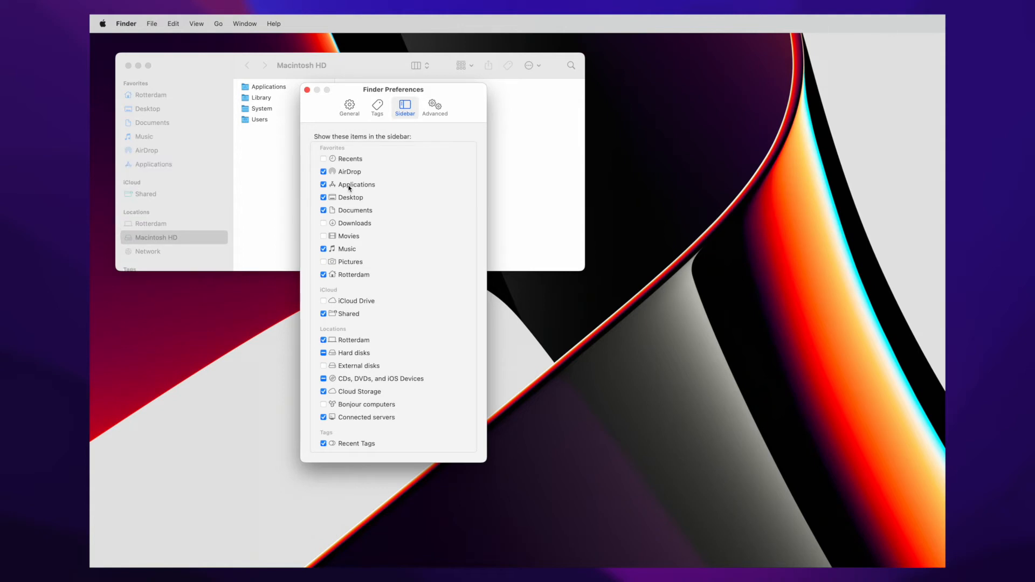
{"action": "left_click", "coordinate": [324, 223]}
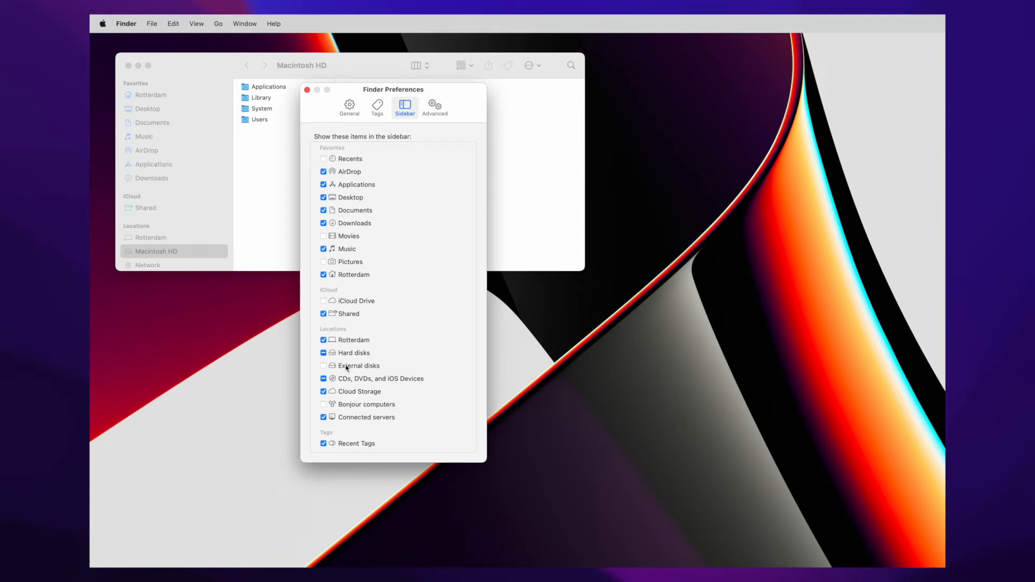
{"action": "left_click", "coordinate": [323, 366]}
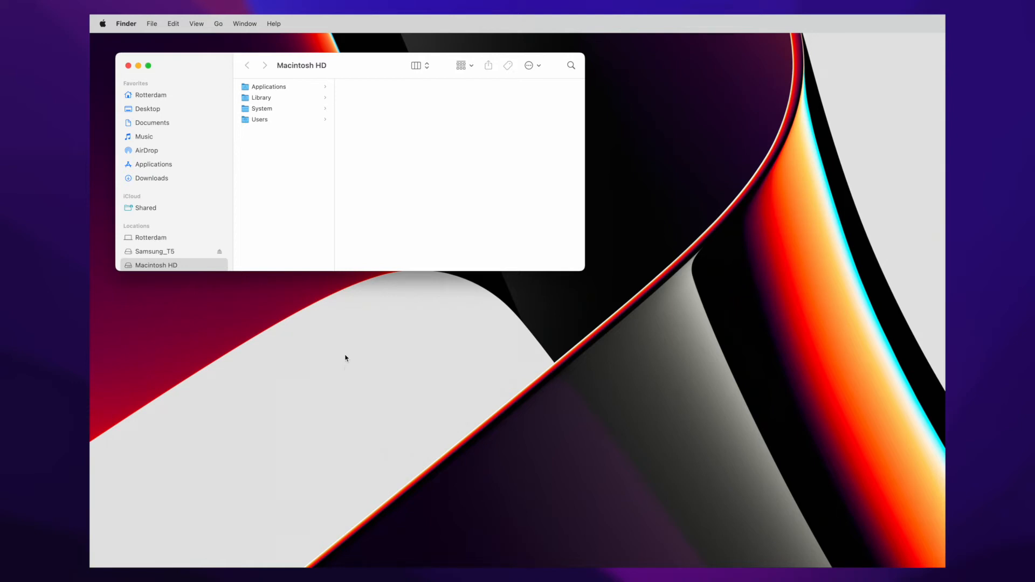
Pin Documents > YouTube's YT 2022 Projects folder to Favorites and open it from the sidebar
{"action": "left_click", "coordinate": [152, 123]}
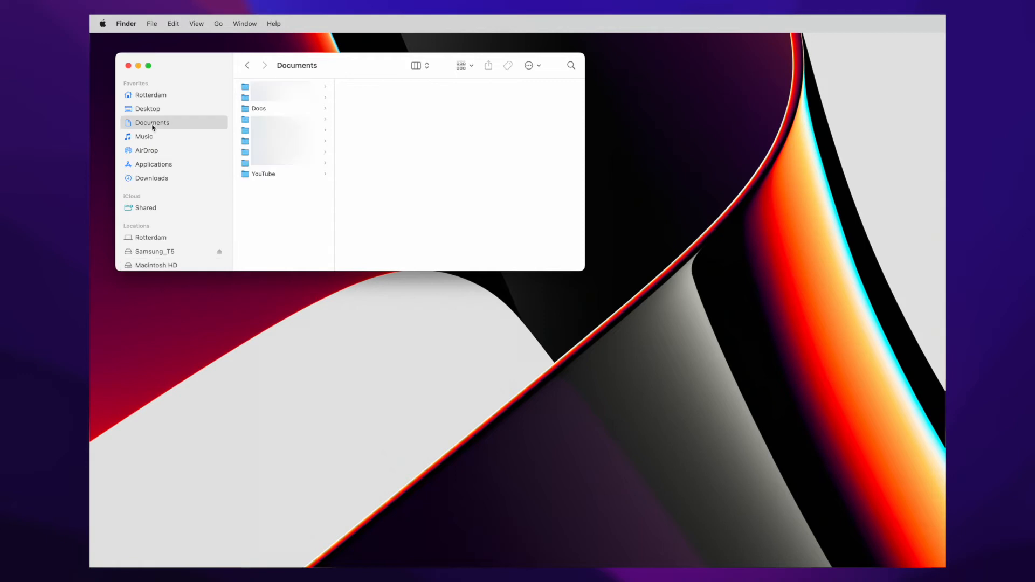
{"action": "mouse_move", "coordinate": [259, 177]}
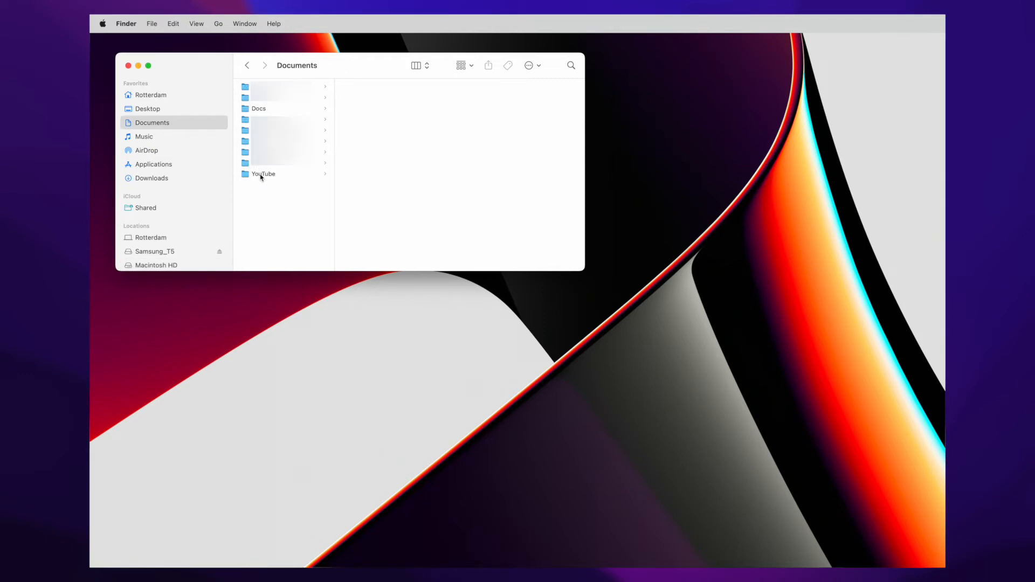
{"action": "left_click", "coordinate": [263, 174]}
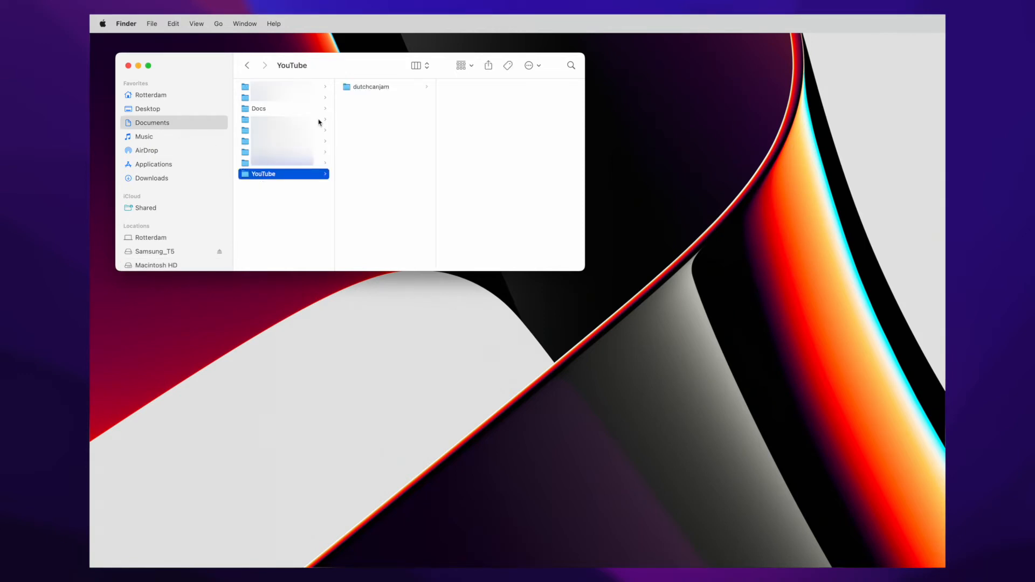
{"action": "left_click", "coordinate": [371, 86]}
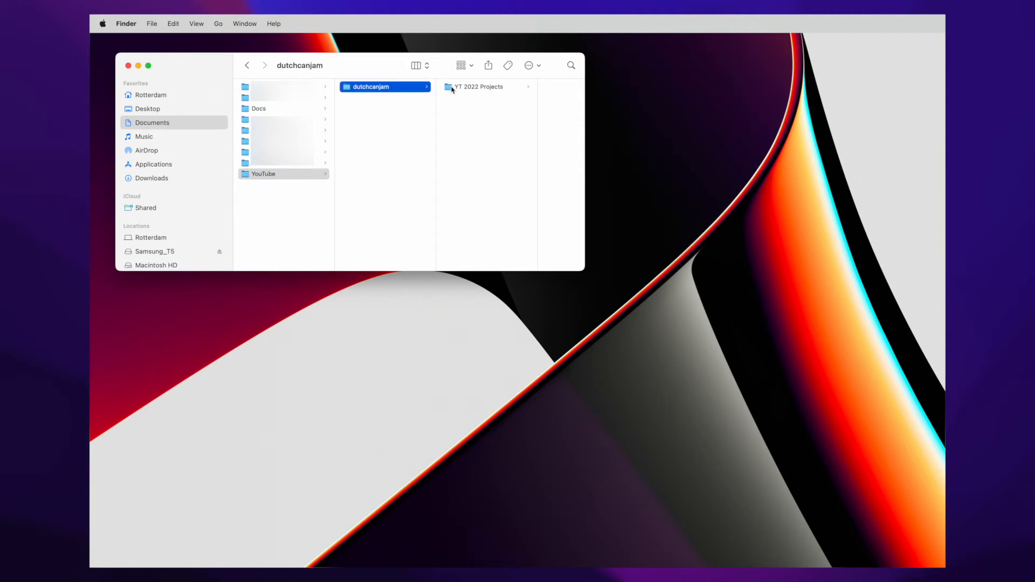
{"action": "left_click", "coordinate": [477, 86]}
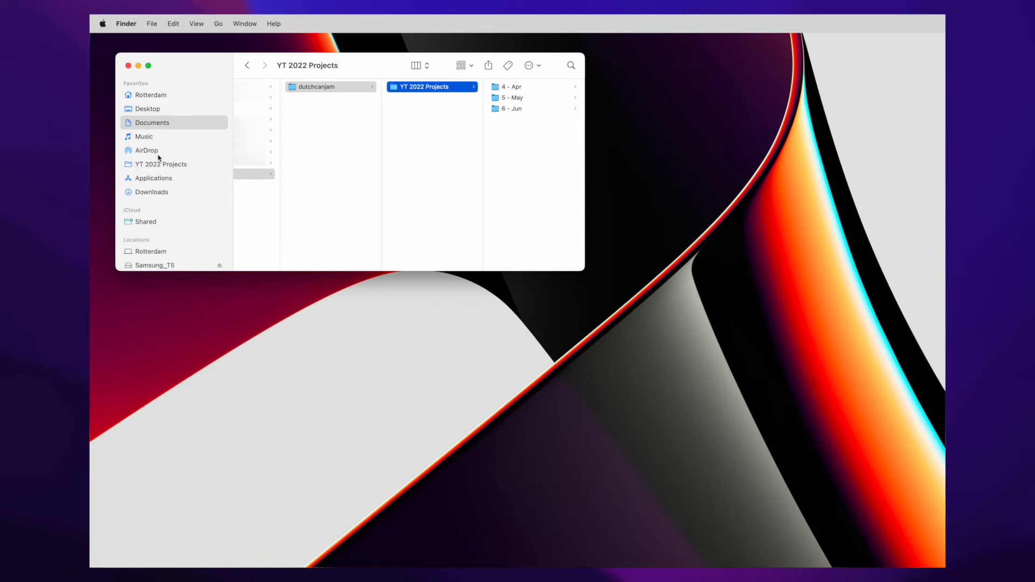
{"action": "left_click", "coordinate": [416, 65]}
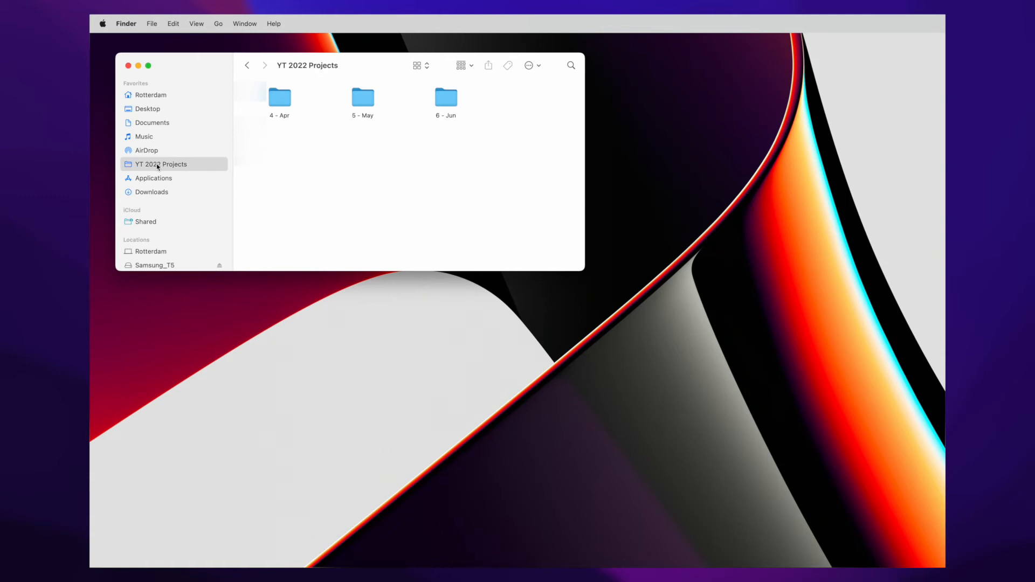
Drag the letter template file from Letters' templates folder into Favorites below Documents
{"action": "left_click", "coordinate": [151, 123]}
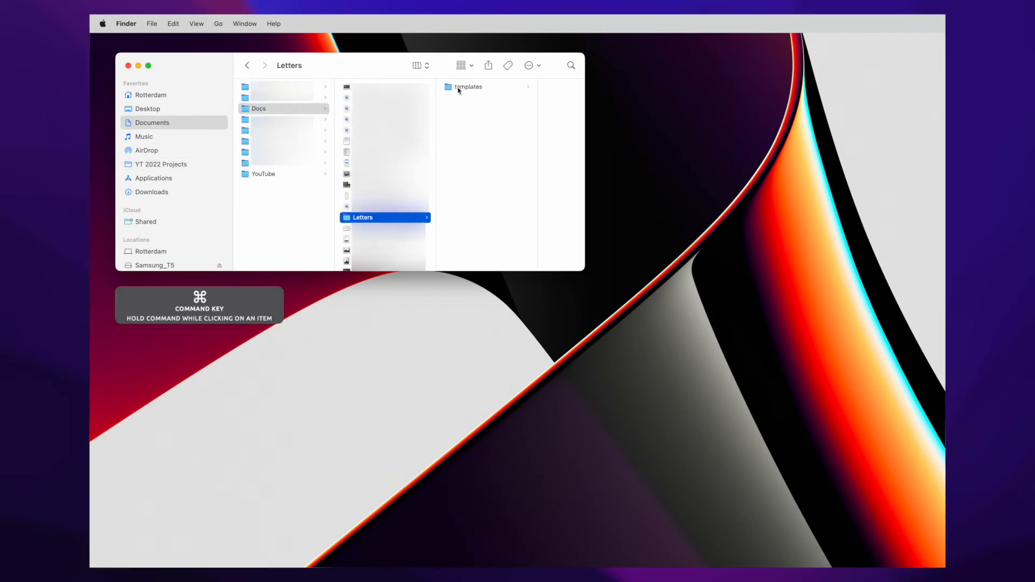
{"action": "left_click", "coordinate": [468, 86]}
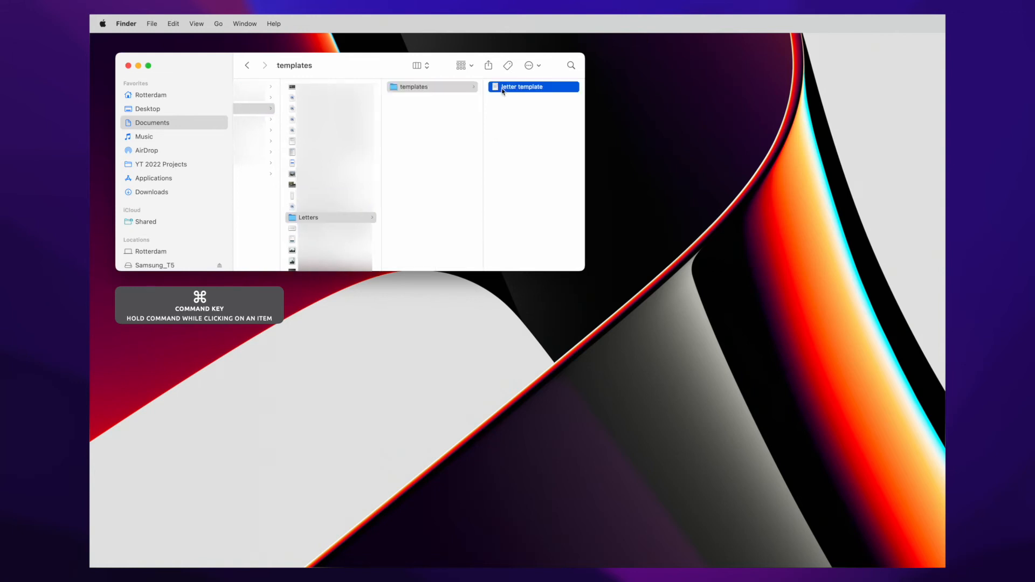
{"action": "left_click_drag", "start_coordinate": [521, 86], "coordinate": [221, 117]}
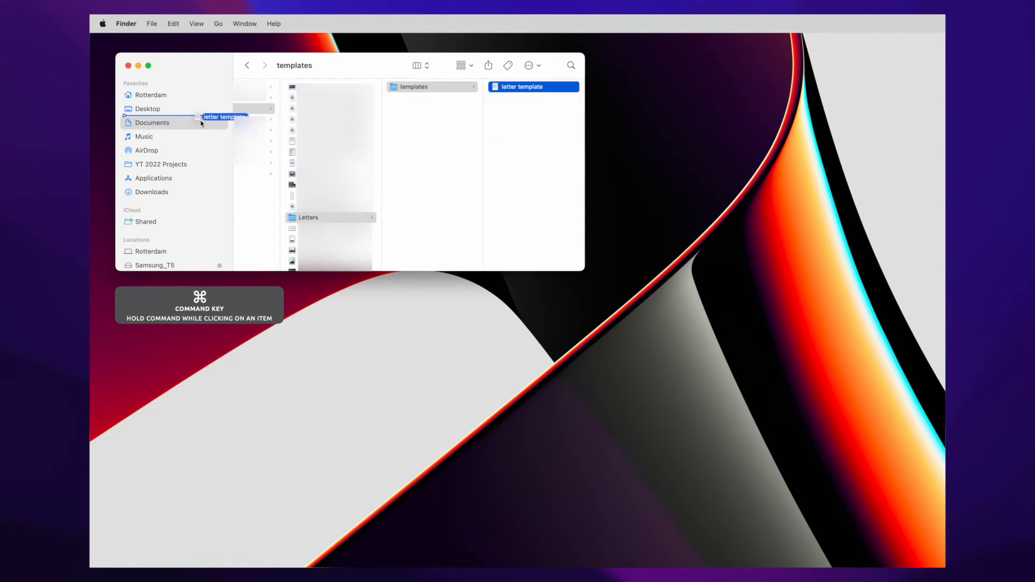
{"action": "left_click_drag", "start_coordinate": [224, 119], "coordinate": [162, 167]}
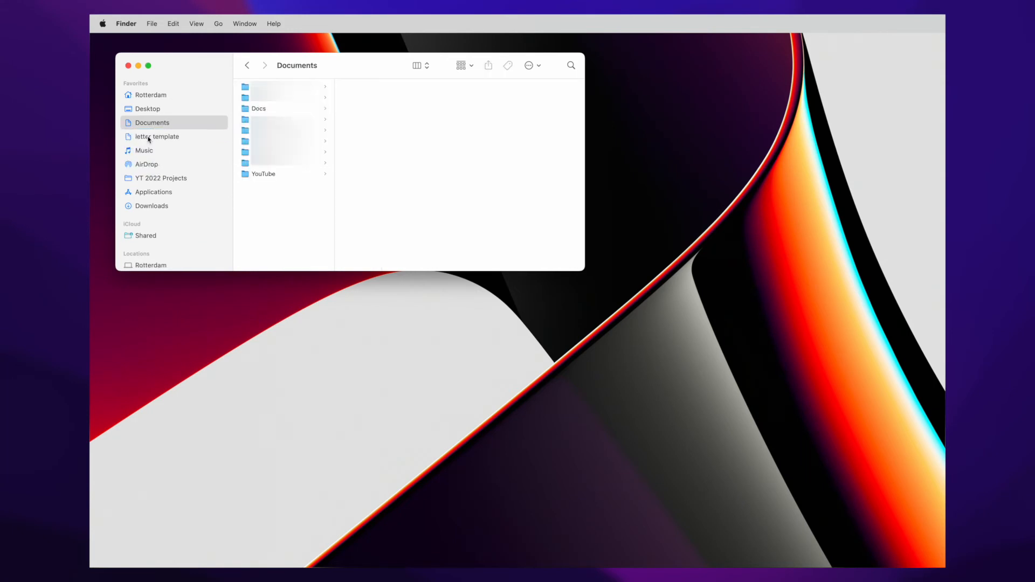
{"action": "mouse_move", "coordinate": [163, 192]}
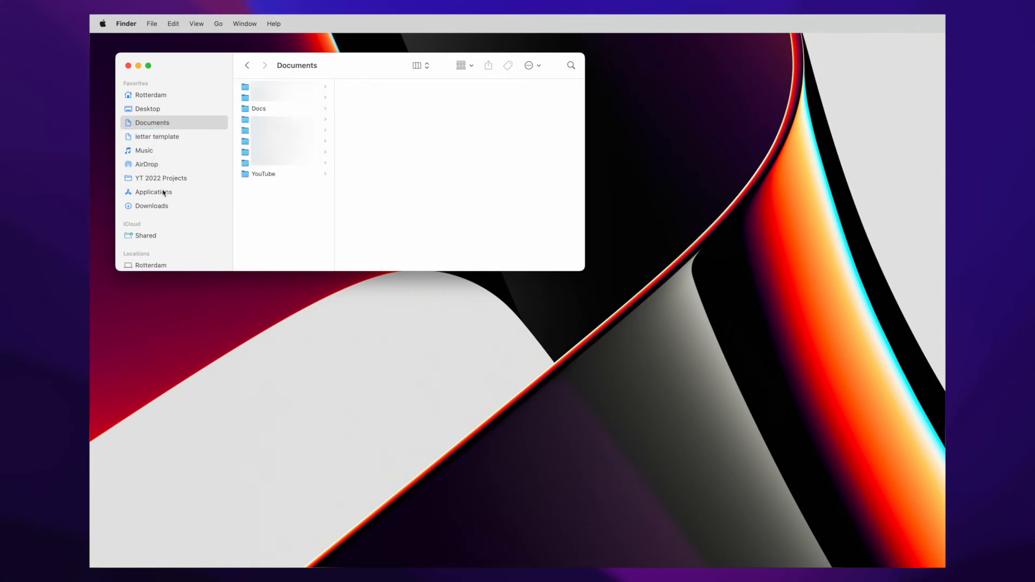
Add Calculator from Applications to Favorites, placed just below Applications
{"action": "left_click", "coordinate": [153, 192]}
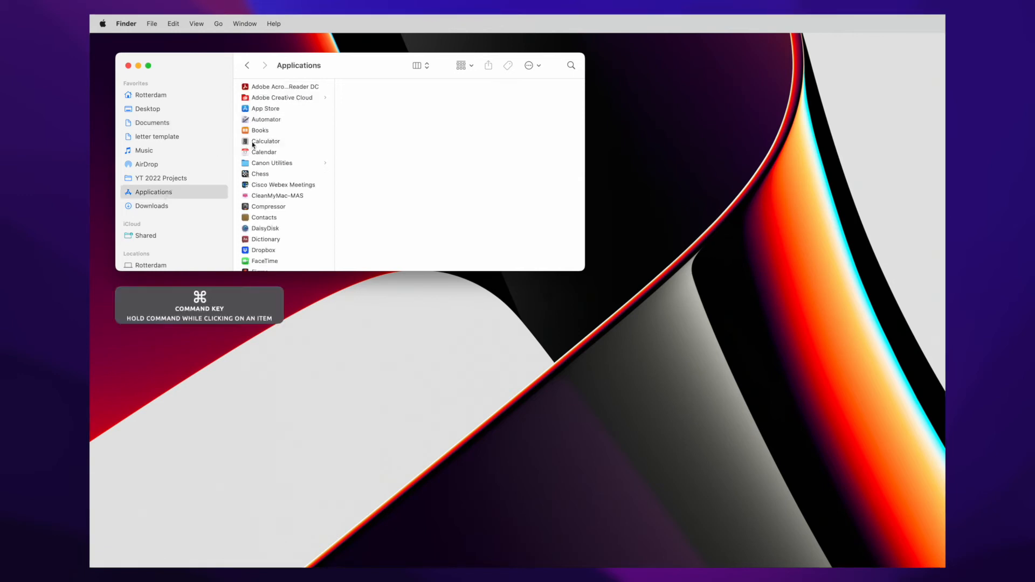
{"action": "left_click", "coordinate": [265, 142]}
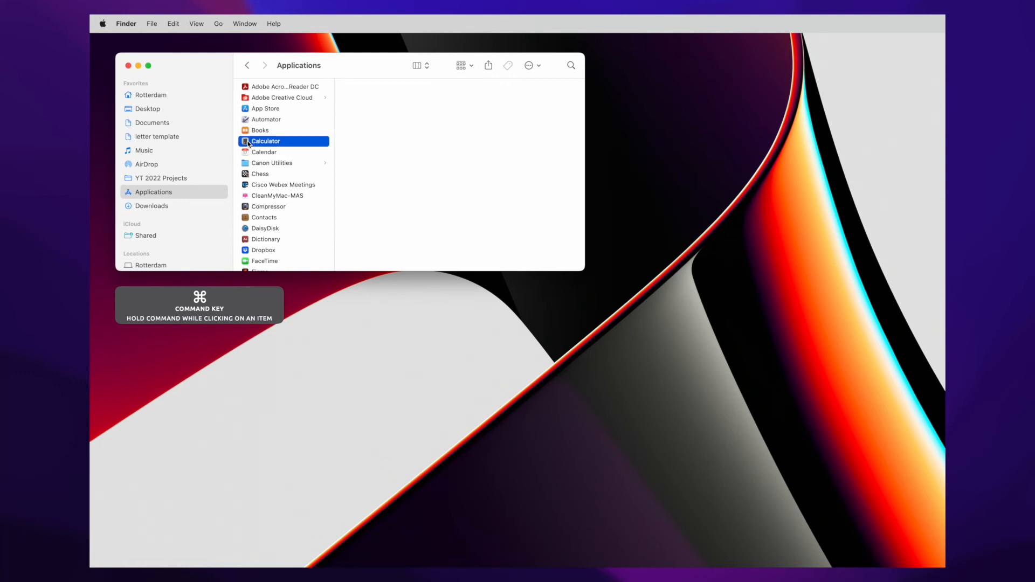
{"action": "left_click_drag", "start_coordinate": [266, 141], "coordinate": [200, 179]}
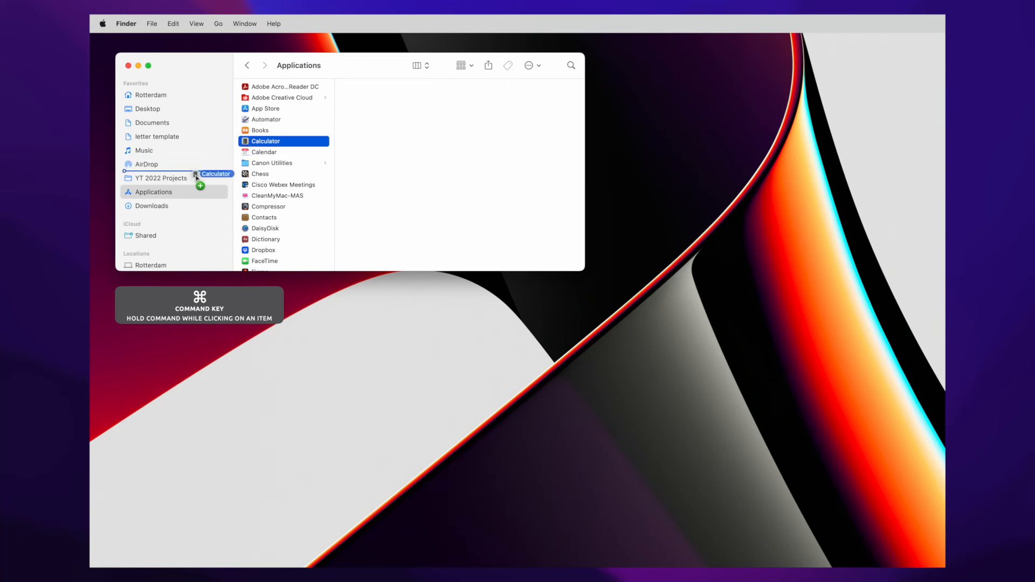
{"action": "left_click_drag", "start_coordinate": [211, 174], "coordinate": [200, 183]}
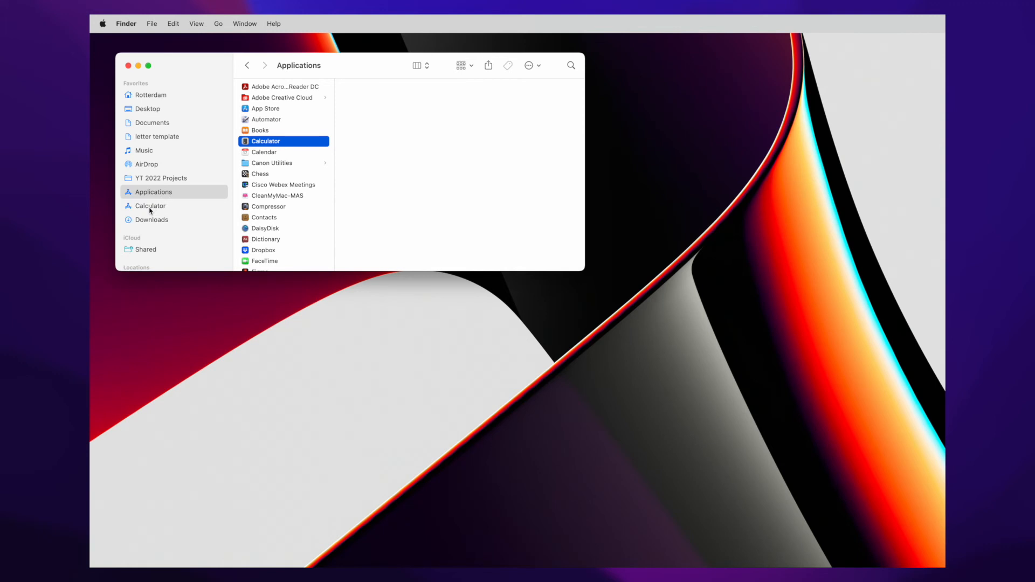
Launch Calculator from its sidebar entry, then quit it via Calculator > Quit Calculator
{"action": "double_click", "coordinate": [264, 140]}
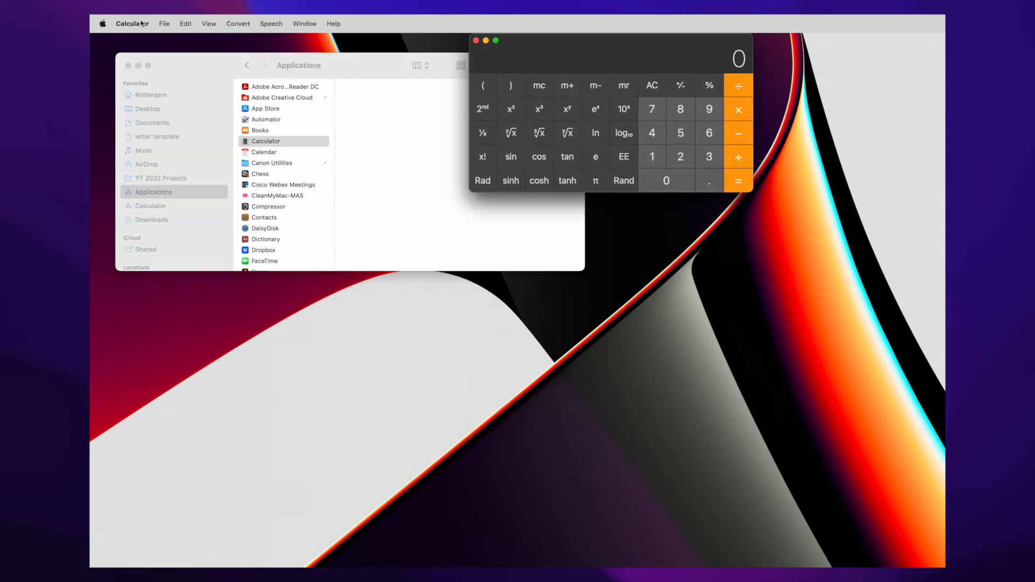
{"action": "left_click", "coordinate": [131, 23]}
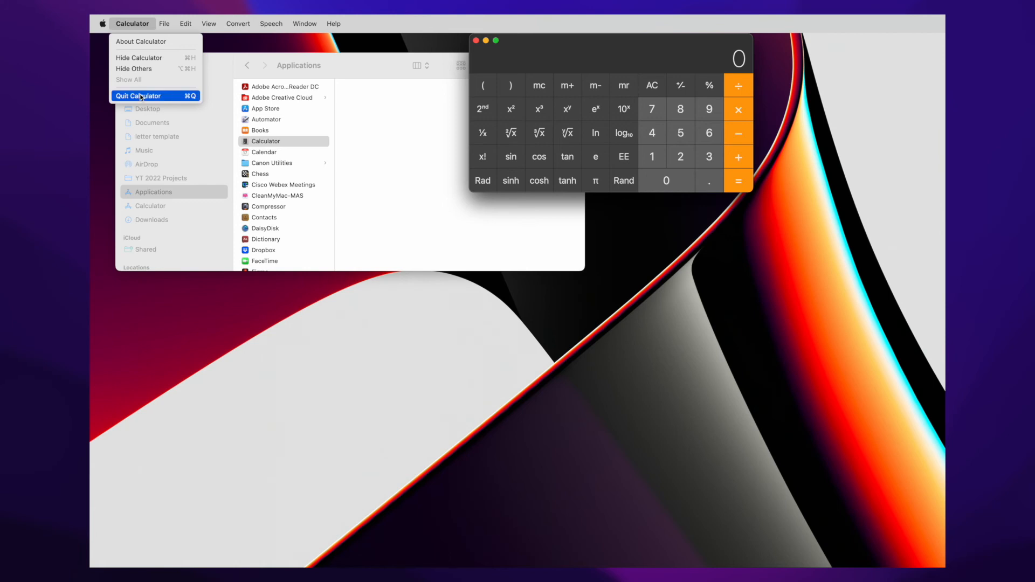
{"action": "left_click", "coordinate": [138, 95]}
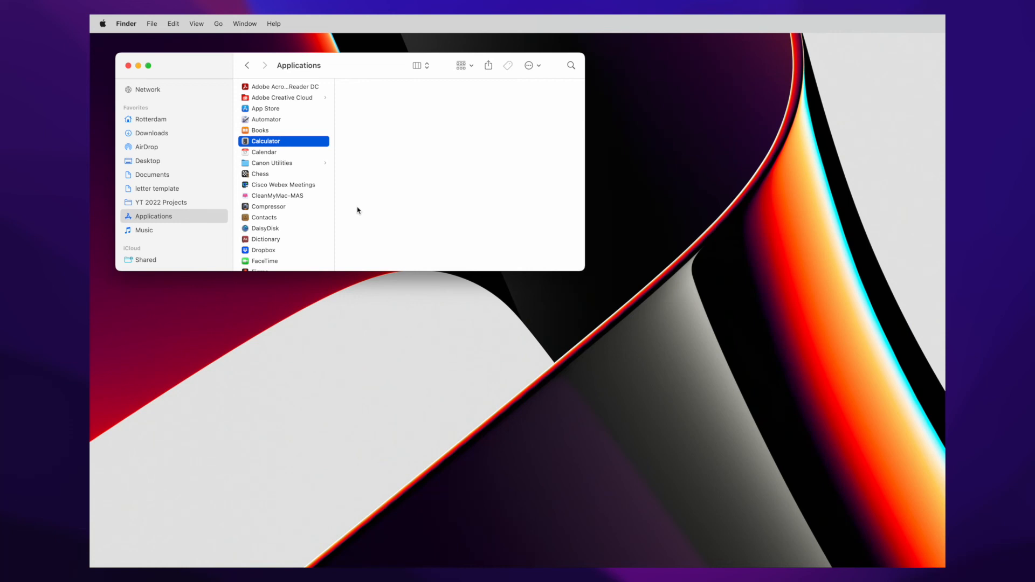
{"action": "mouse_move", "coordinate": [144, 192]}
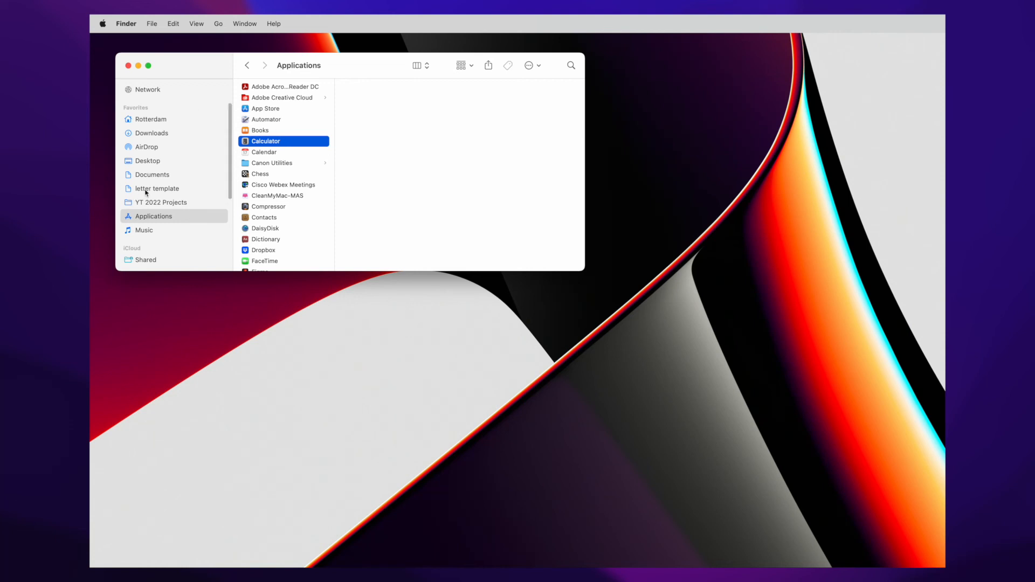
Remove the letter template entry from the sidebar via its context menu
{"action": "right_click", "coordinate": [156, 188]}
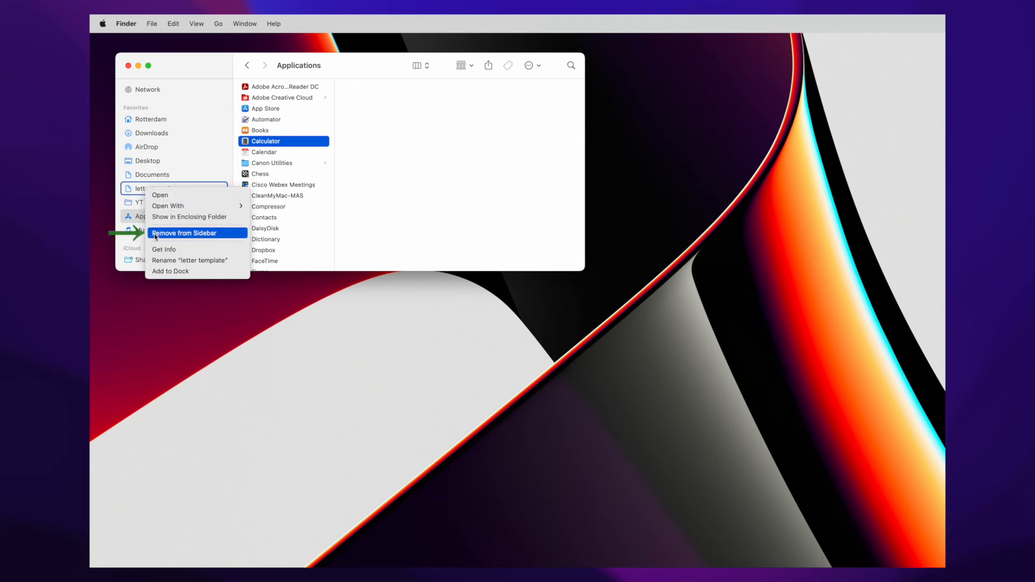
{"action": "left_click", "coordinate": [183, 233]}
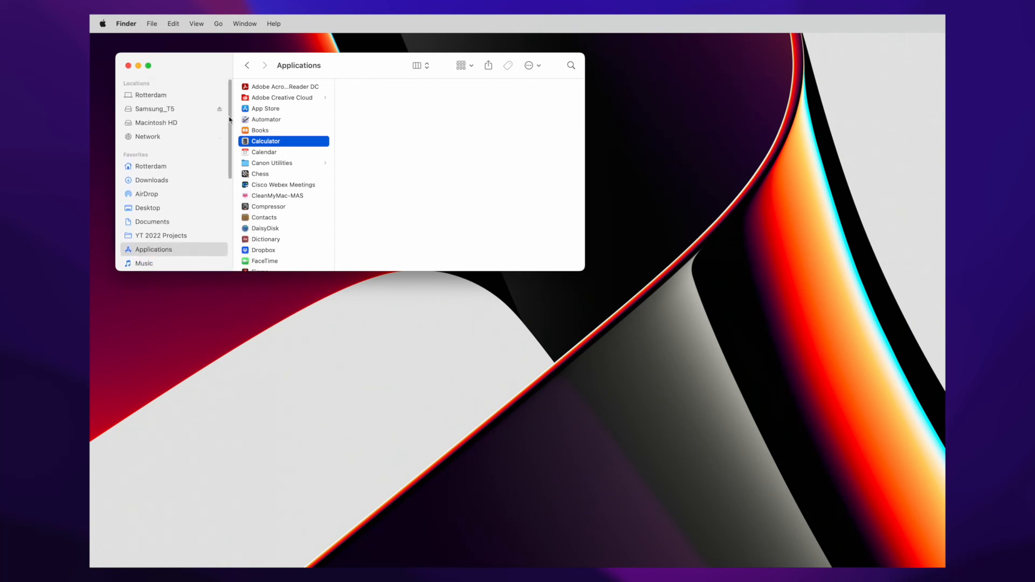
Collapse the Locations and iCloud sections so only Favorites entries remain listed
{"action": "scroll", "scroll_direction": "down", "scroll_amount": 3}
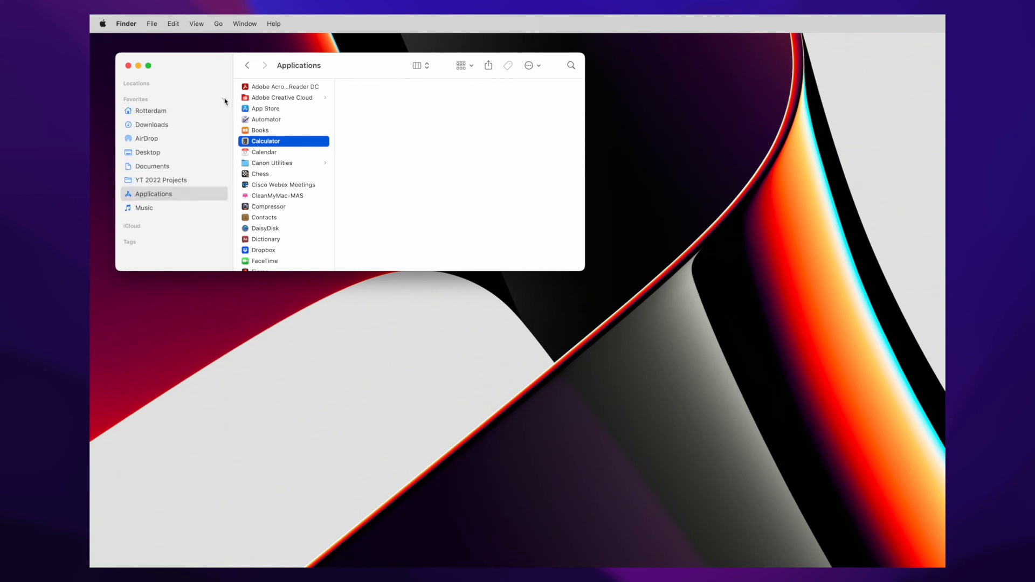
{"action": "mouse_move", "coordinate": [232, 135]}
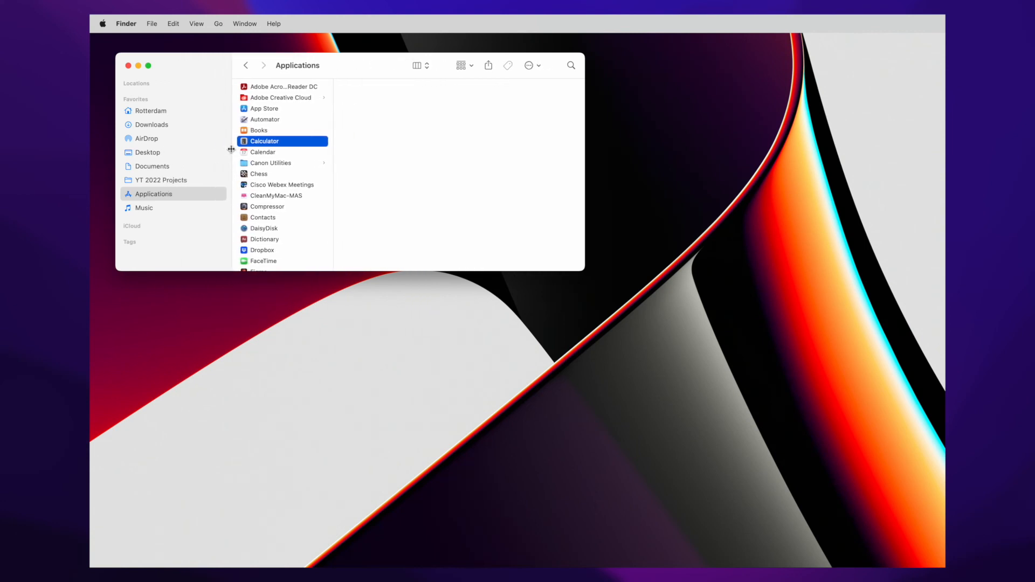
{"action": "key", "text": "ctrl+cmd+s"}
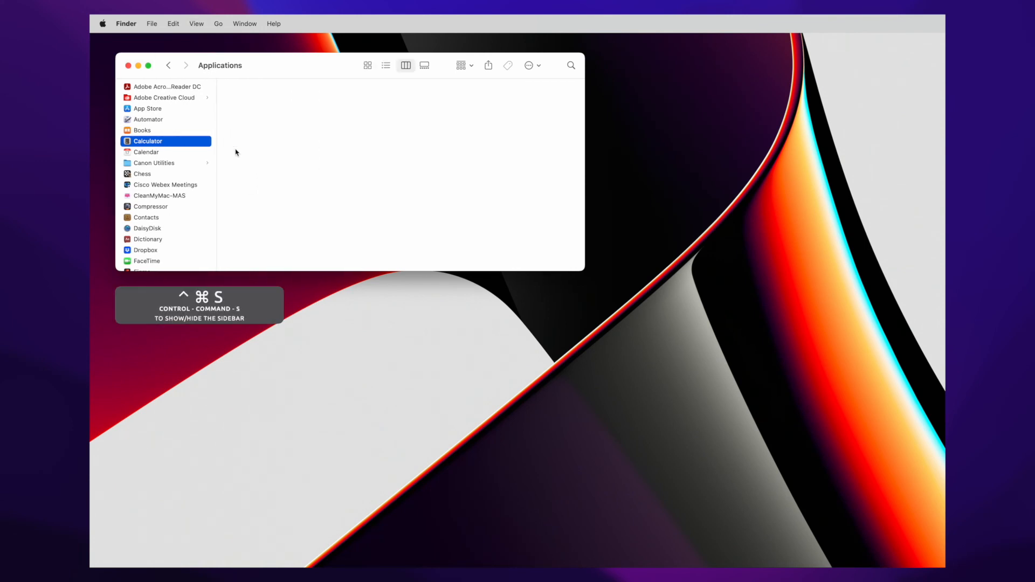
{"action": "key", "text": "cmd+ctrl+s"}
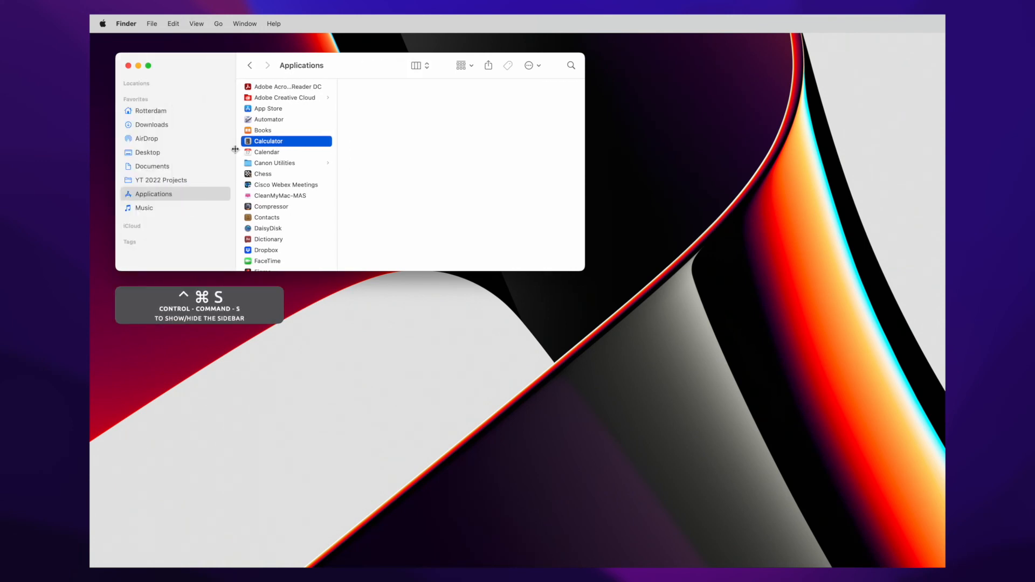